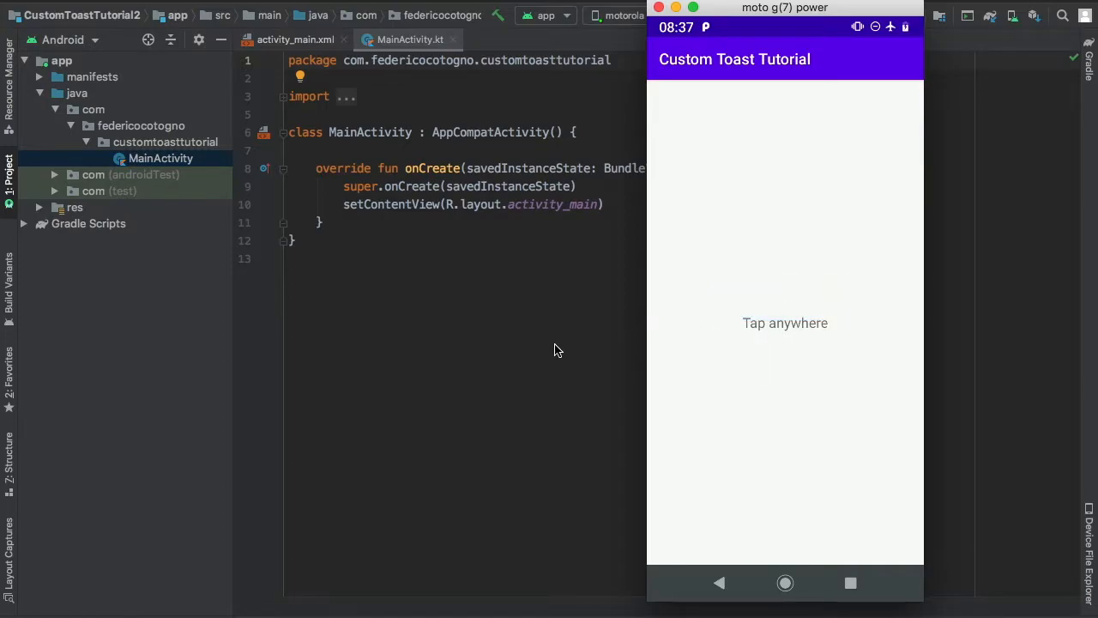
# Step: Expand the res folder to reveal drawable, layout, mipmap and values
pyautogui.click(39, 206)
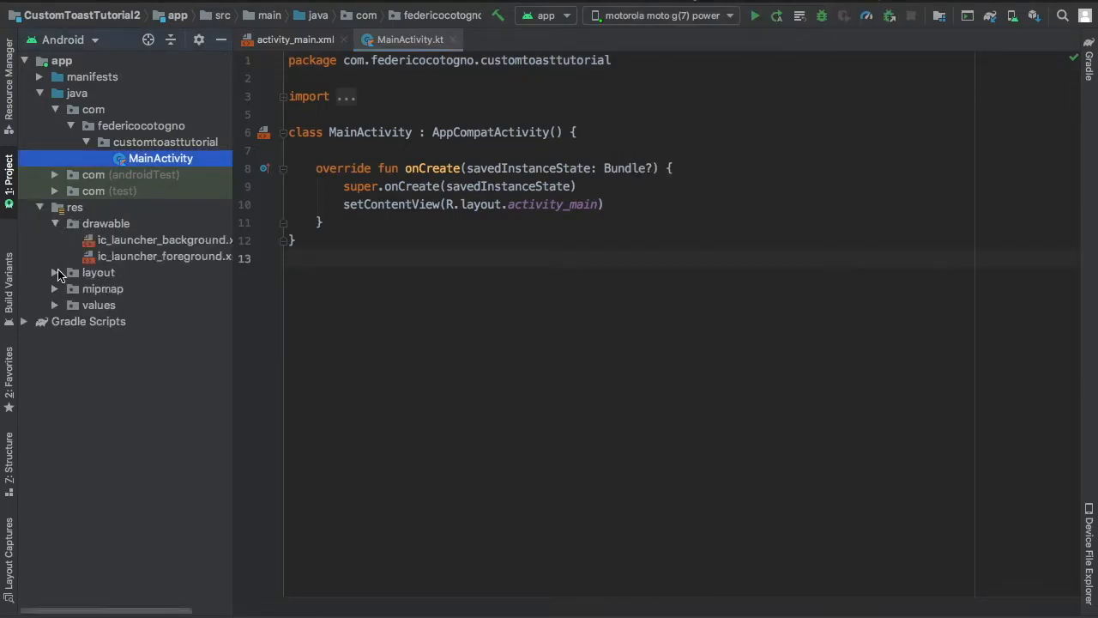
# Step: Create a new Vector Asset in drawable using the beach_access umbrella clip art
pyautogui.rightClick(106, 223)
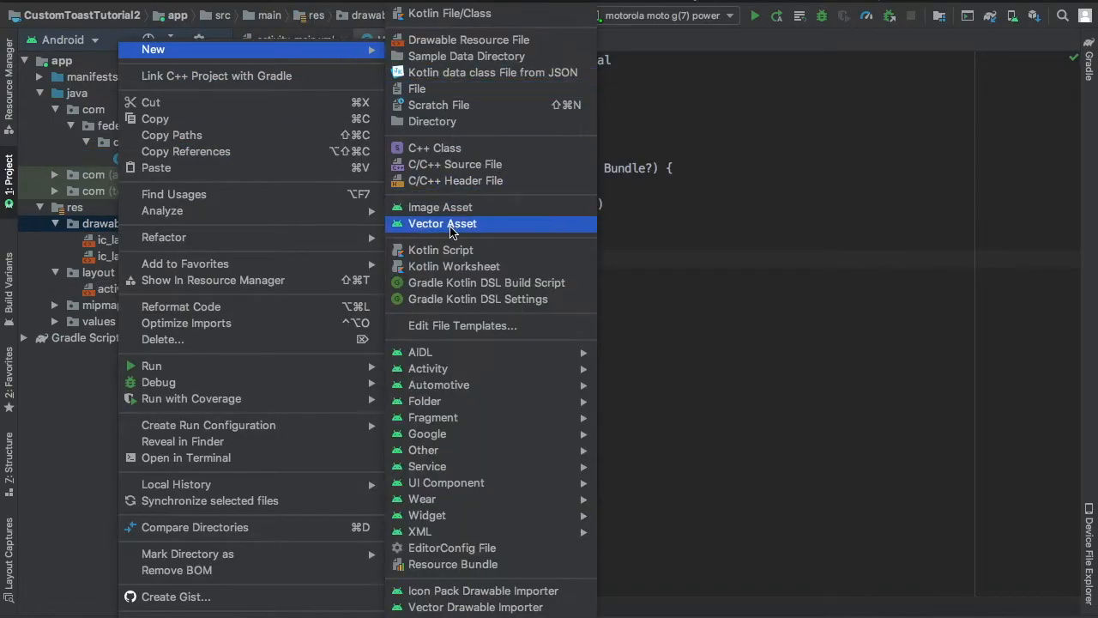
pyautogui.click(442, 223)
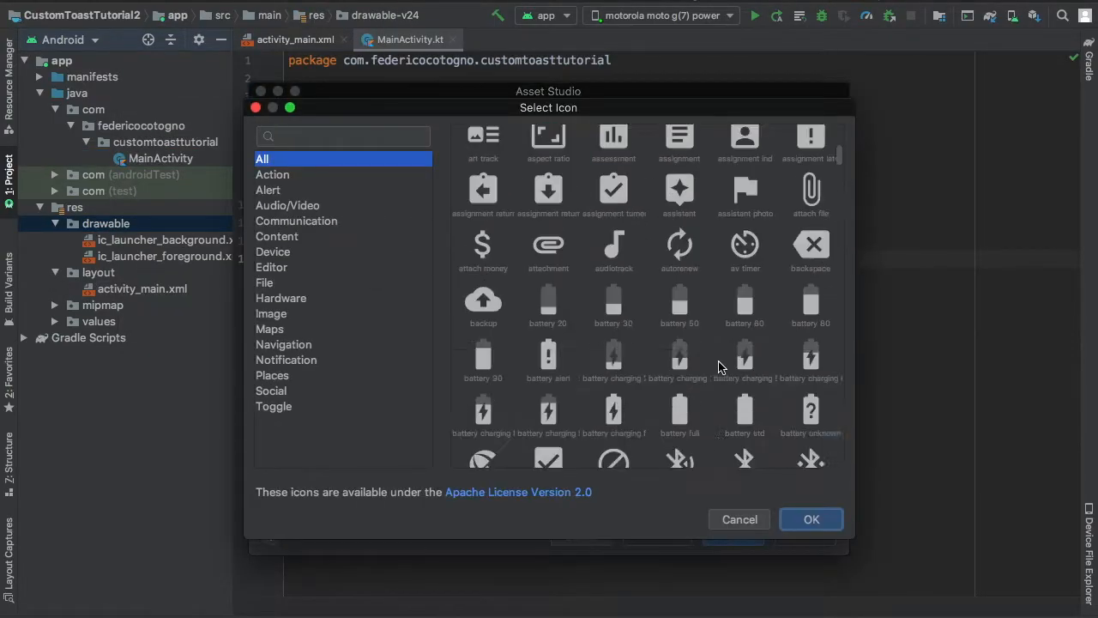
pyautogui.click(810, 518)
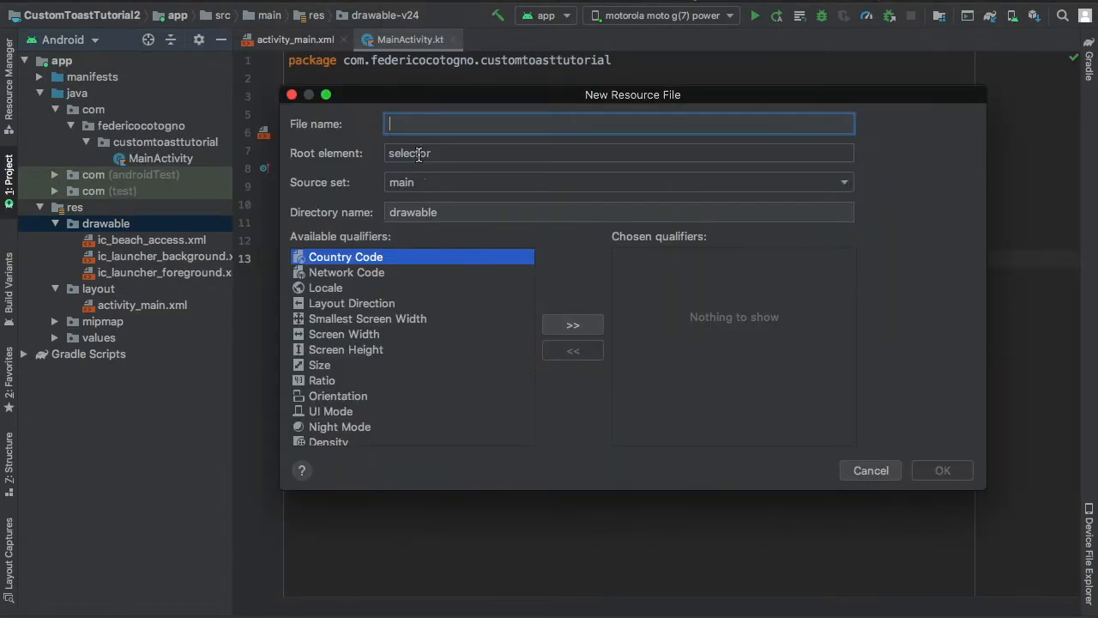
# Step: Name the shape drawable round_corners and give it a 100dp corner radius and a solid #ff colour
pyautogui.write('round_corners')
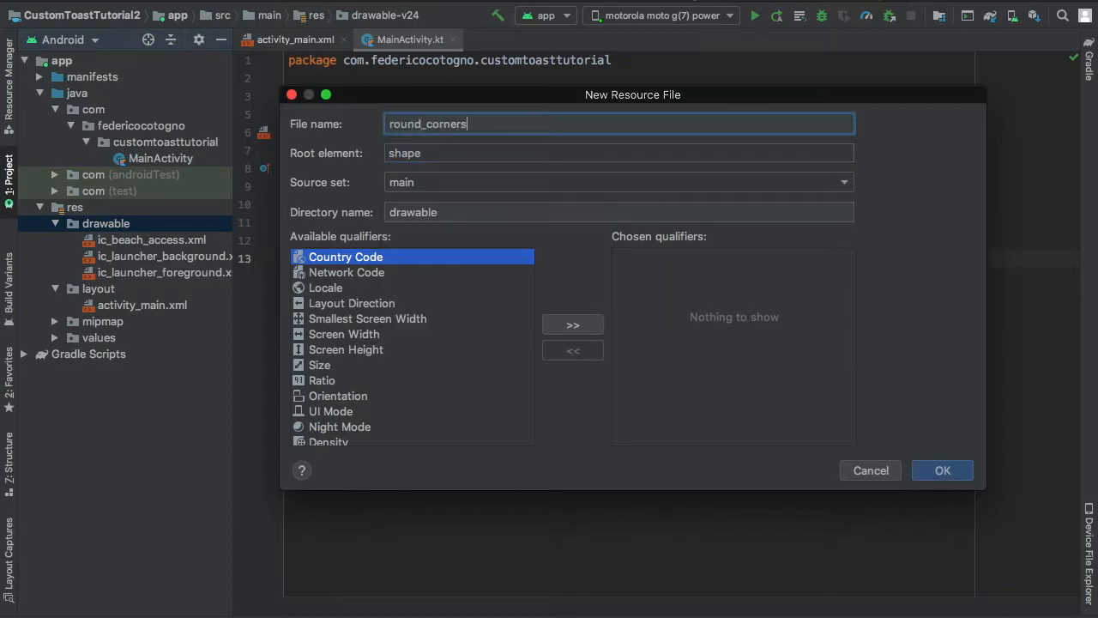
pyautogui.click(941, 470)
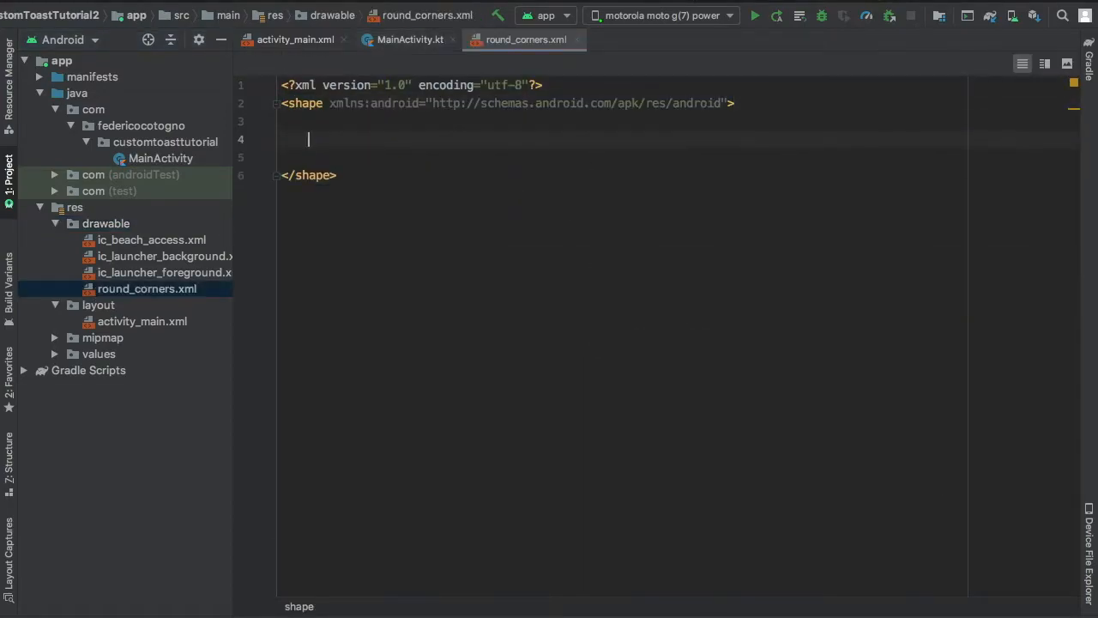
pyautogui.write('<corners android:radius="100dp"/>')
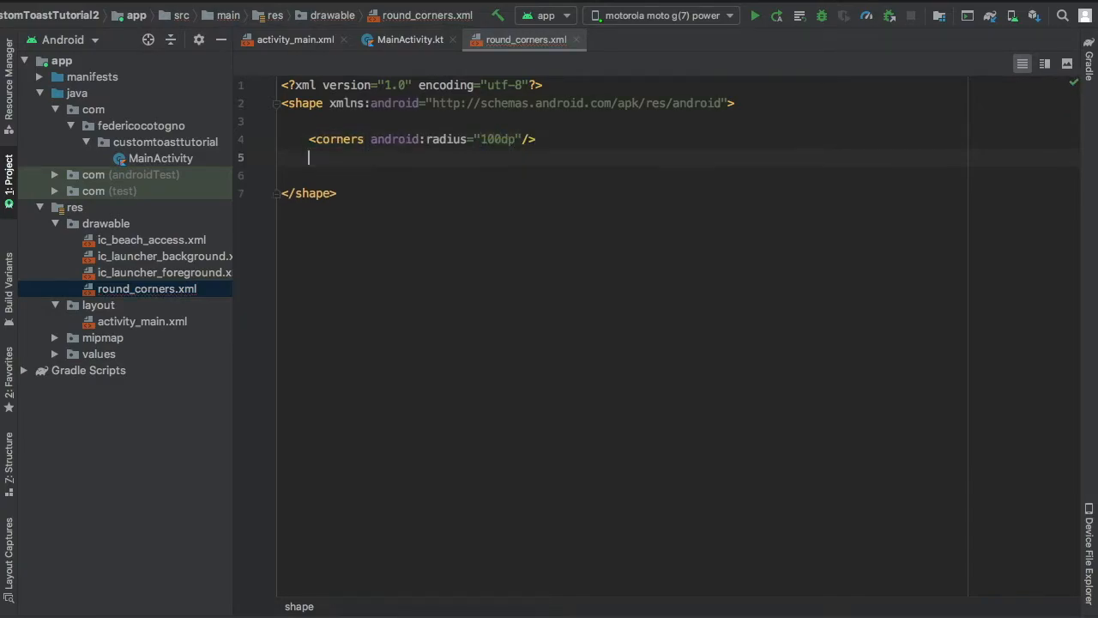
pyautogui.write('<solid android:color="#ff')
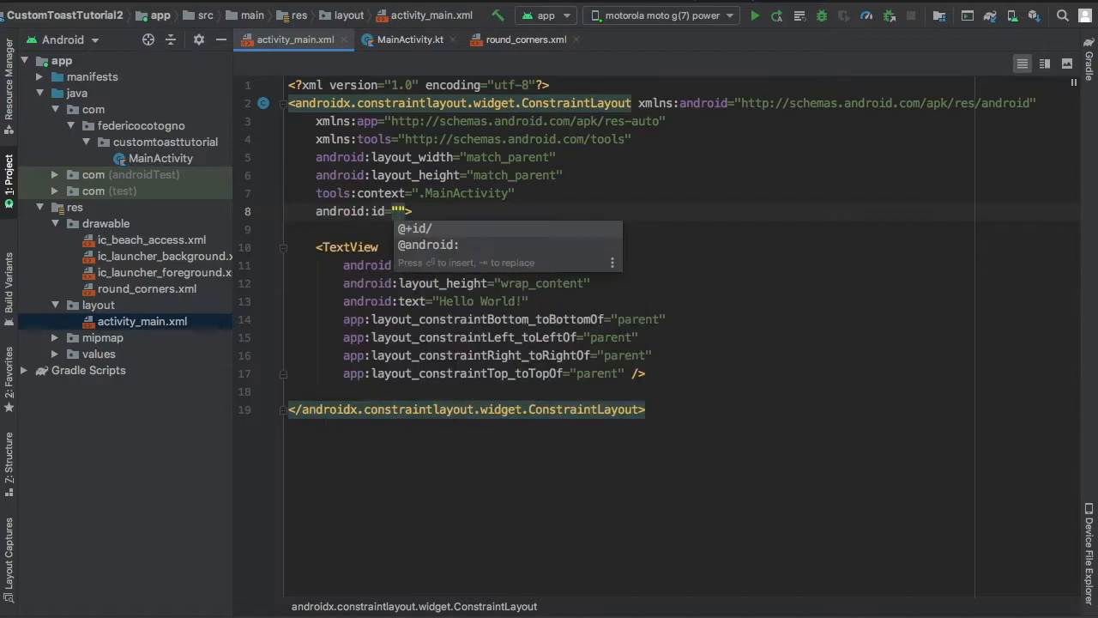
# Step: Give activity_main's root the id constraint_layout and change its text to 'Tap anywhere'
pyautogui.write('@+id/constrain')
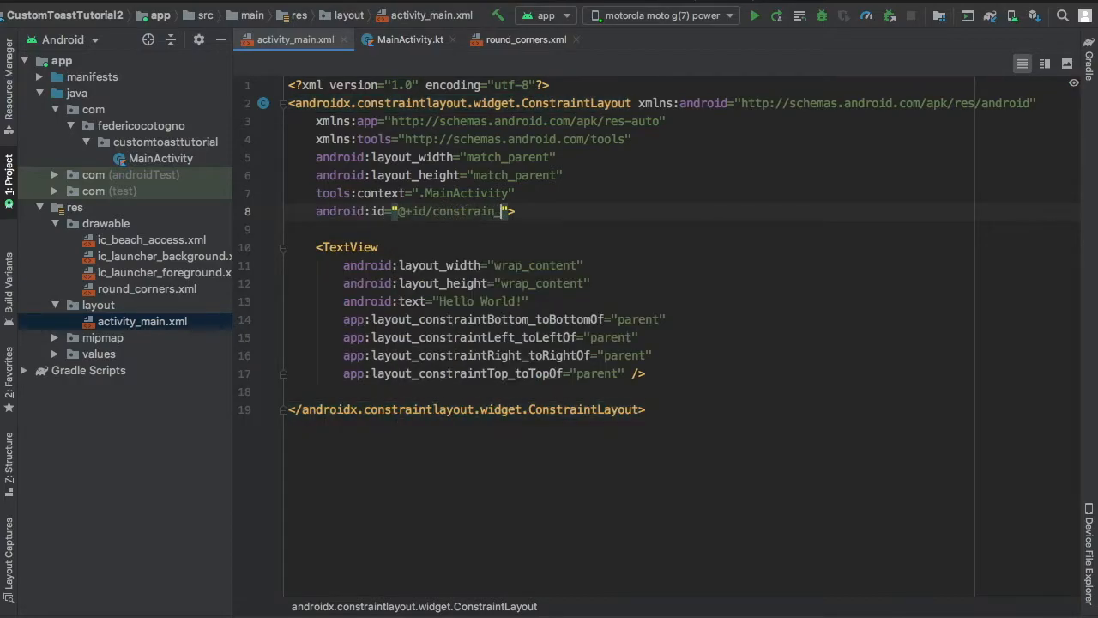
pyautogui.doubleClick(471, 302)
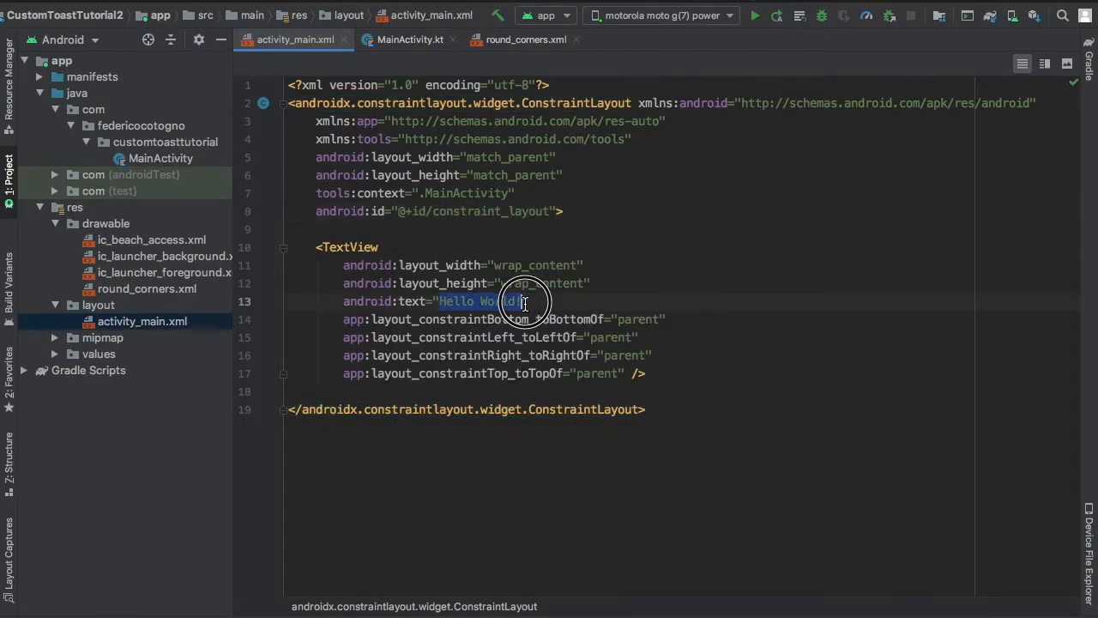
pyautogui.write('Tap anywhere')
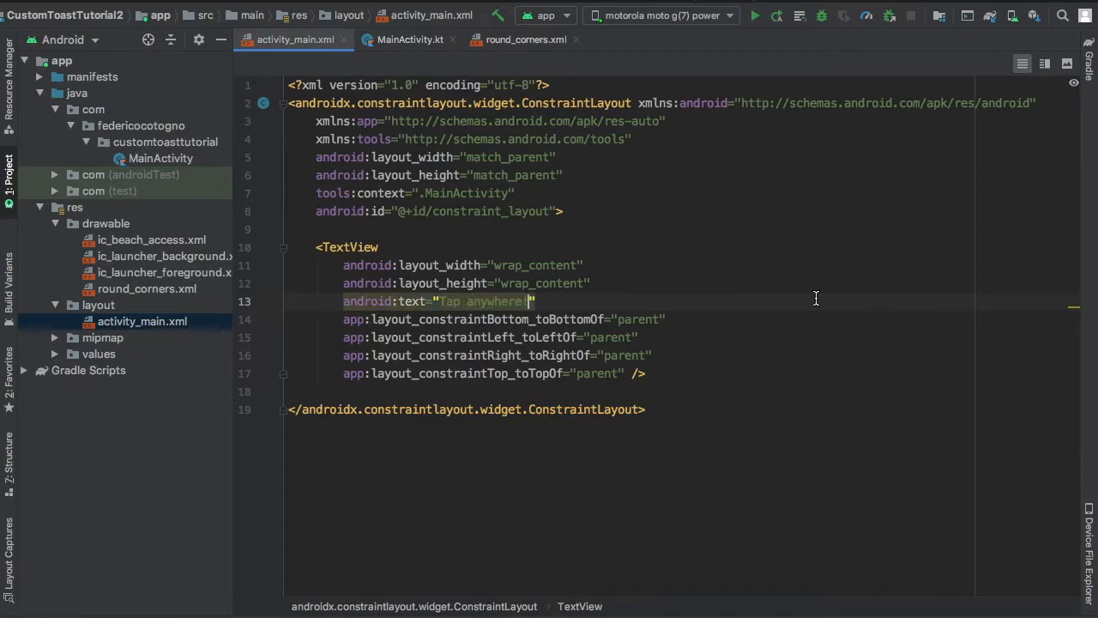
# Step: Create a custom_toast layout resource file with a LinearLayout root
pyautogui.rightClick(96, 306)
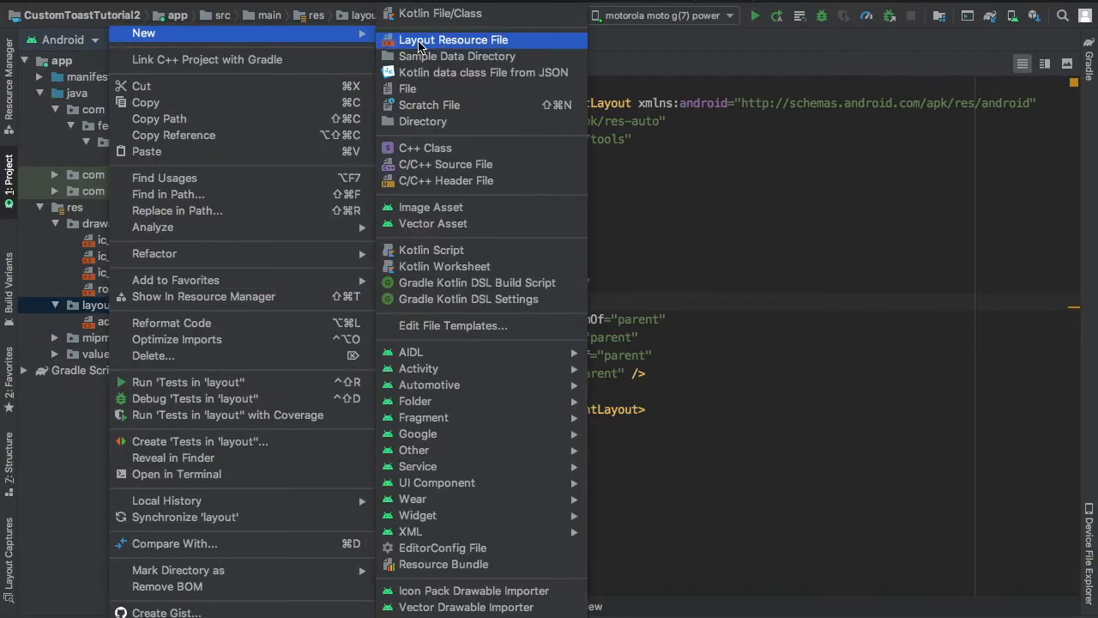
pyautogui.click(453, 40)
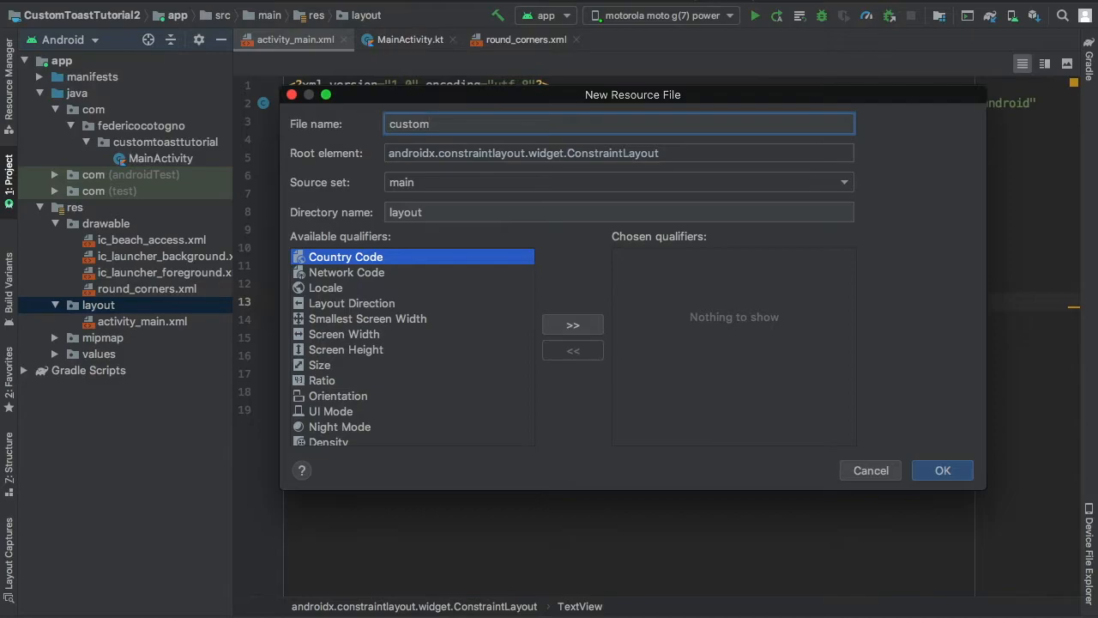
pyautogui.write('LinearLayout')
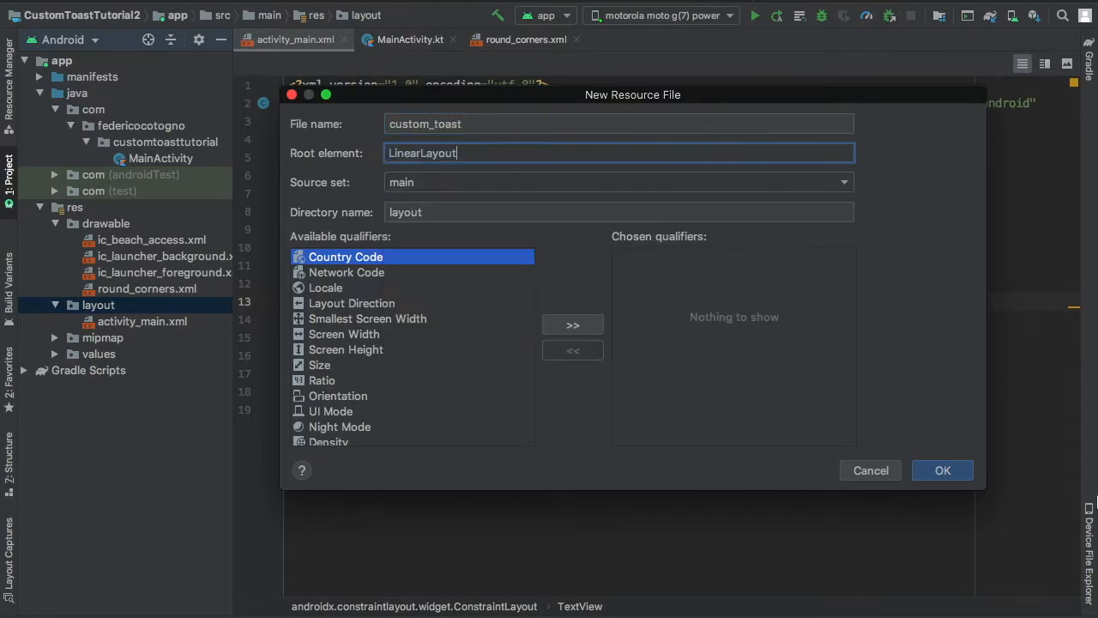
pyautogui.click(942, 470)
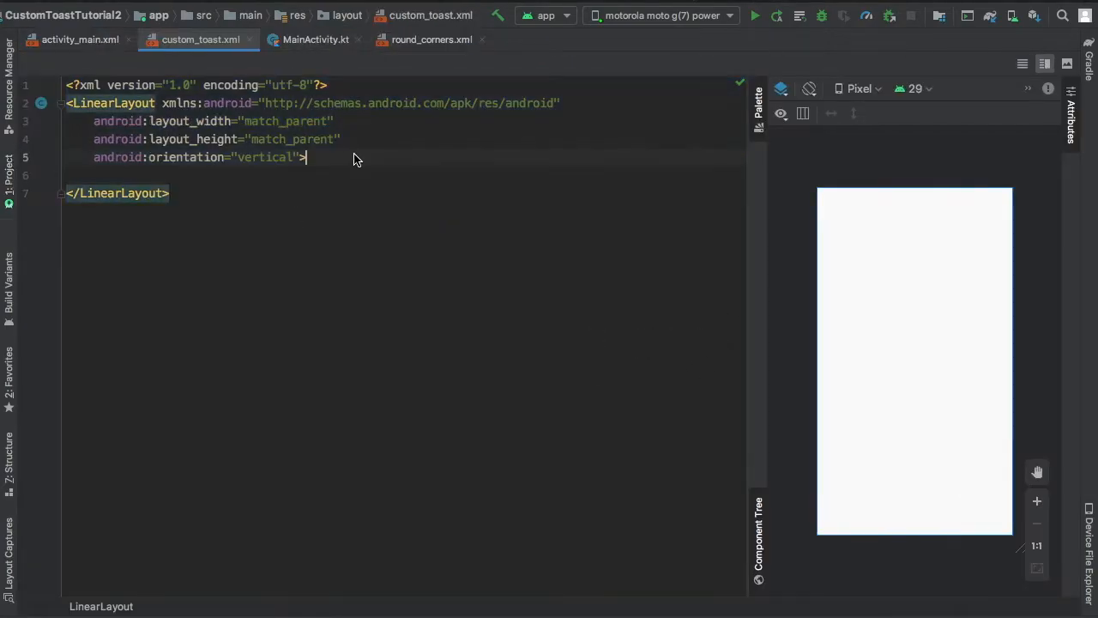
# Step: Make the LinearLayout horizontal, centre-gravity, with the round_corners drawable background
pyautogui.write('horizontal')
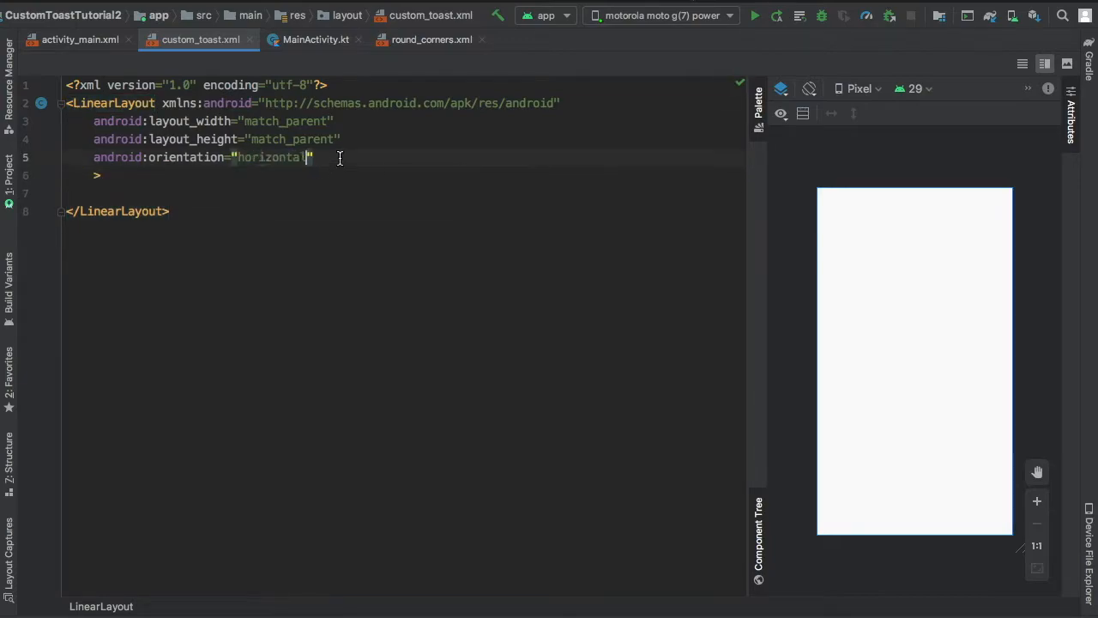
pyautogui.write('android:gravity="center"')
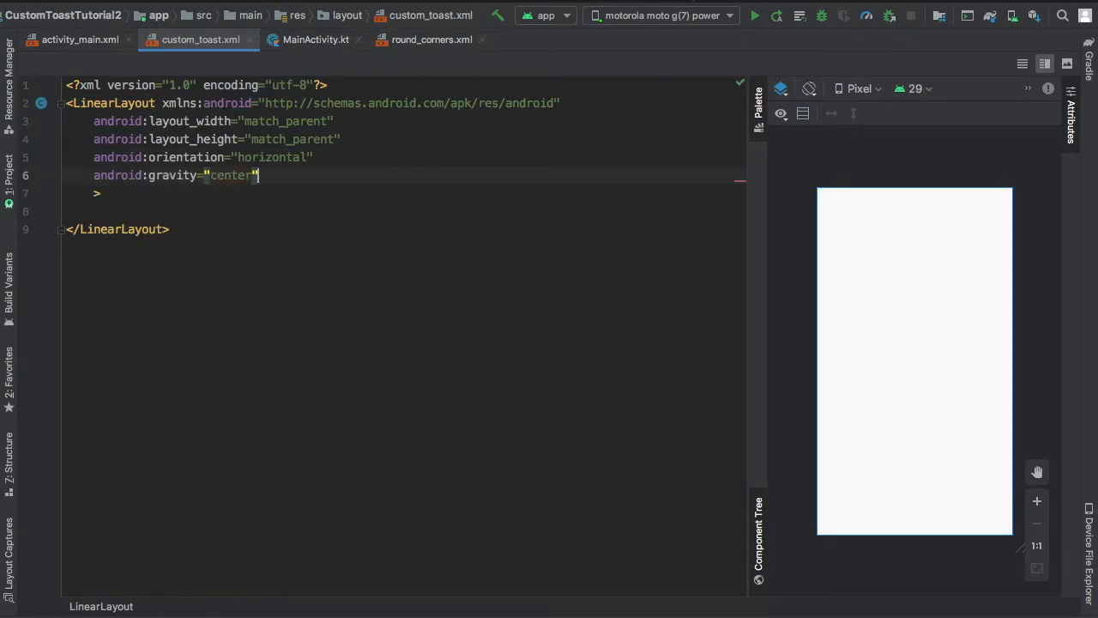
pyautogui.write('android:background="@drawable/round_corners')
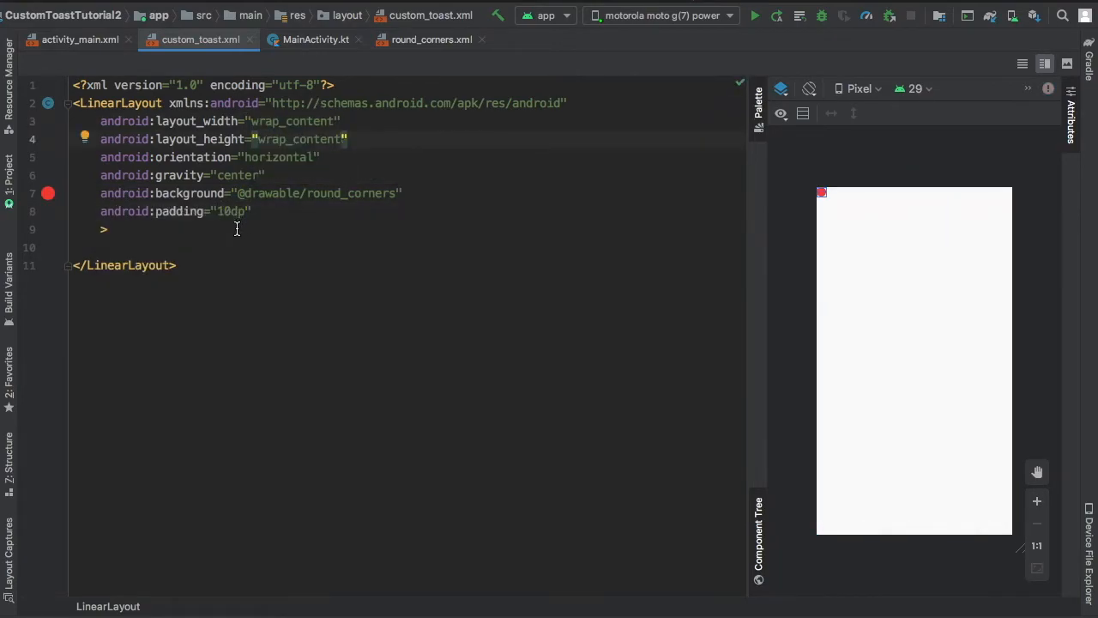
# Step: Add a wrap_content TextView with white text colour and 20sp size
pyautogui.write('<TextView\\n    android:layout_width="wrap_content"\\n    android:layout_height="wrap_content"')
pyautogui.write('android:text="')
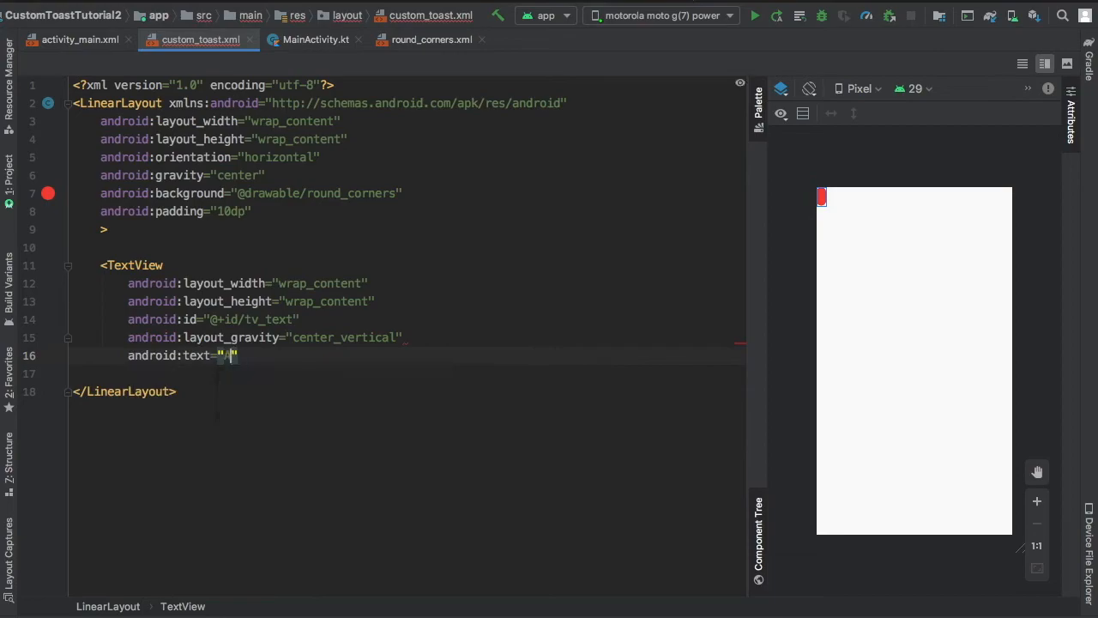
pyautogui.write('android:textColor="@android:color/white"')
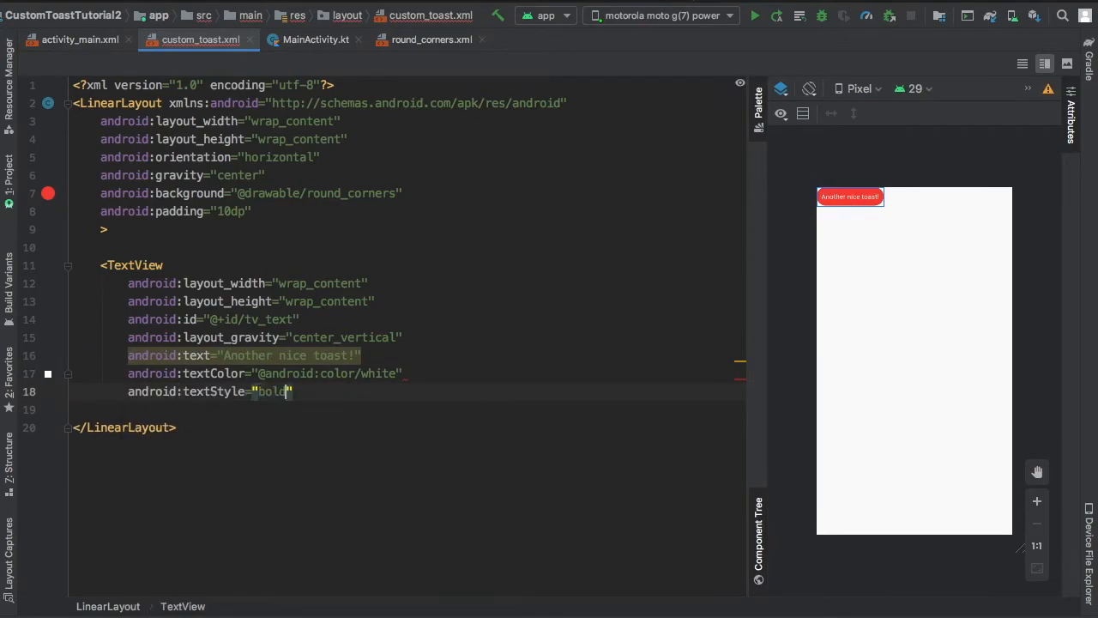
pyautogui.write('android:textSize="20sp"')
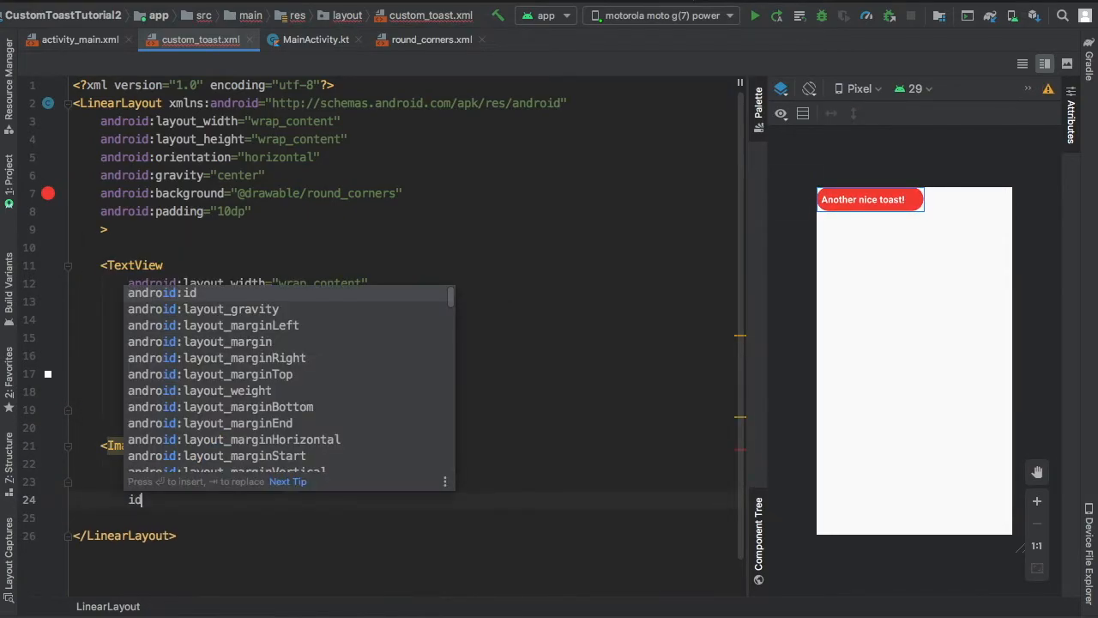
# Step: Add the ic_beach_access ImageView with its left margin after the text
pyautogui.write('drawable/ic_beach_access"')
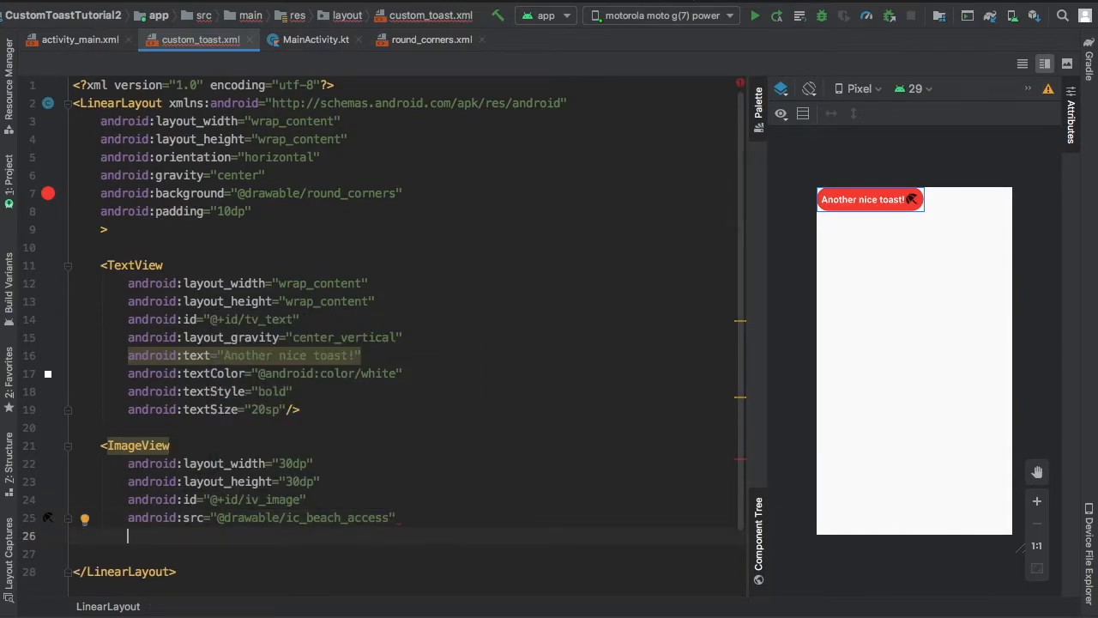
pyautogui.write('m')
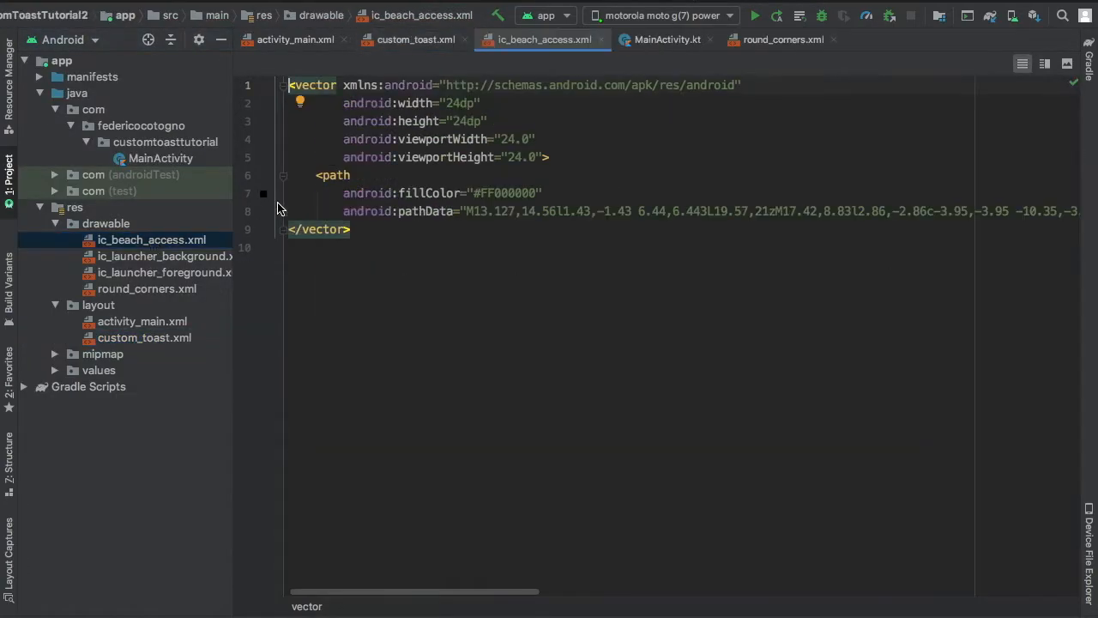
pyautogui.click(415, 39)
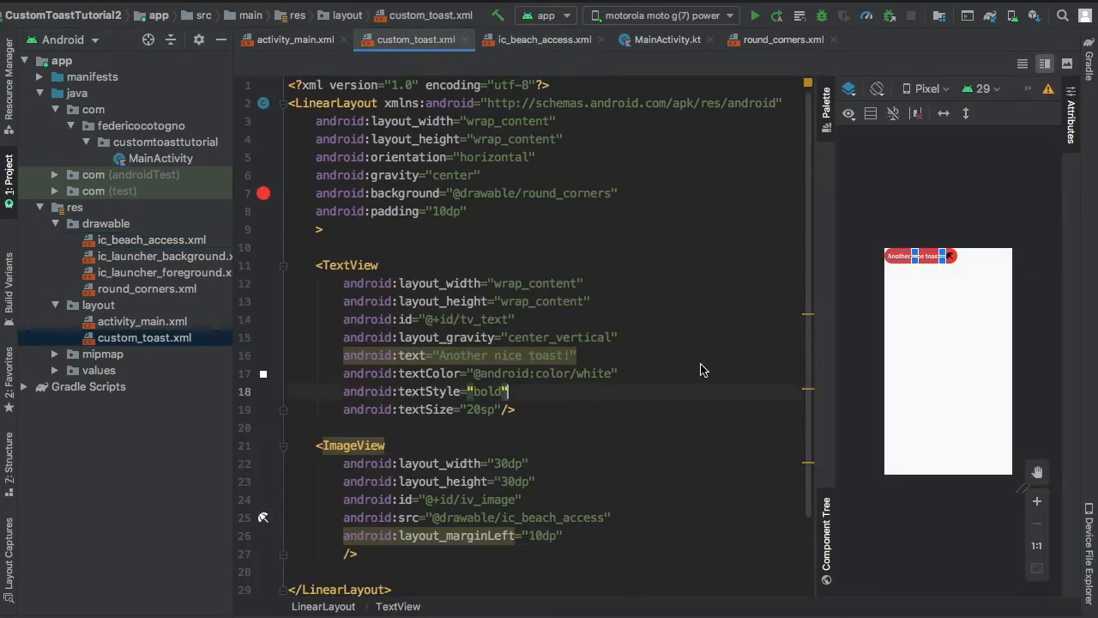
pyautogui.click(666, 39)
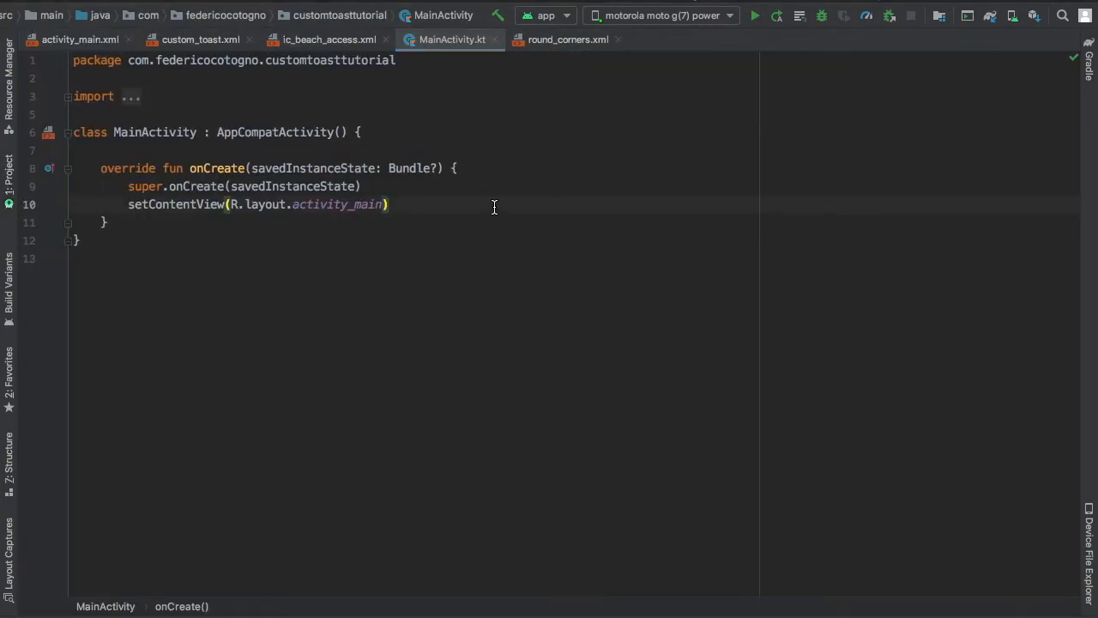
# Step: Declare val layout = layoutInflater.inflate(R.layout.custom_toast, ...) and start an android:id on the toast LinearLayout
pyautogui.write('val layout =')
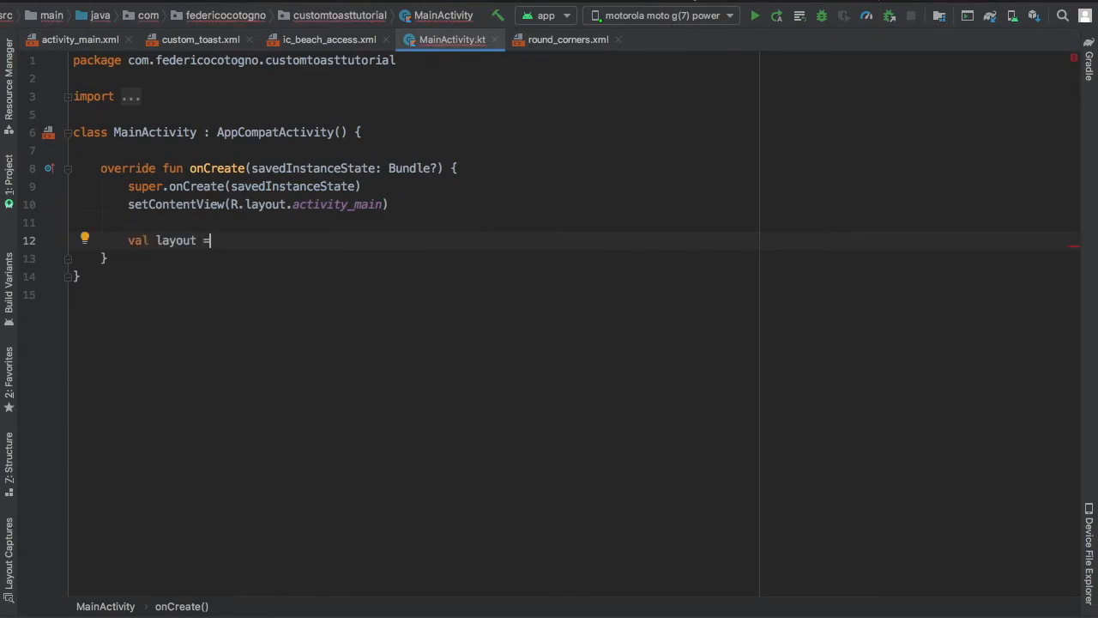
pyautogui.write(': LayoutInflater = layoutInflater.inflate()')
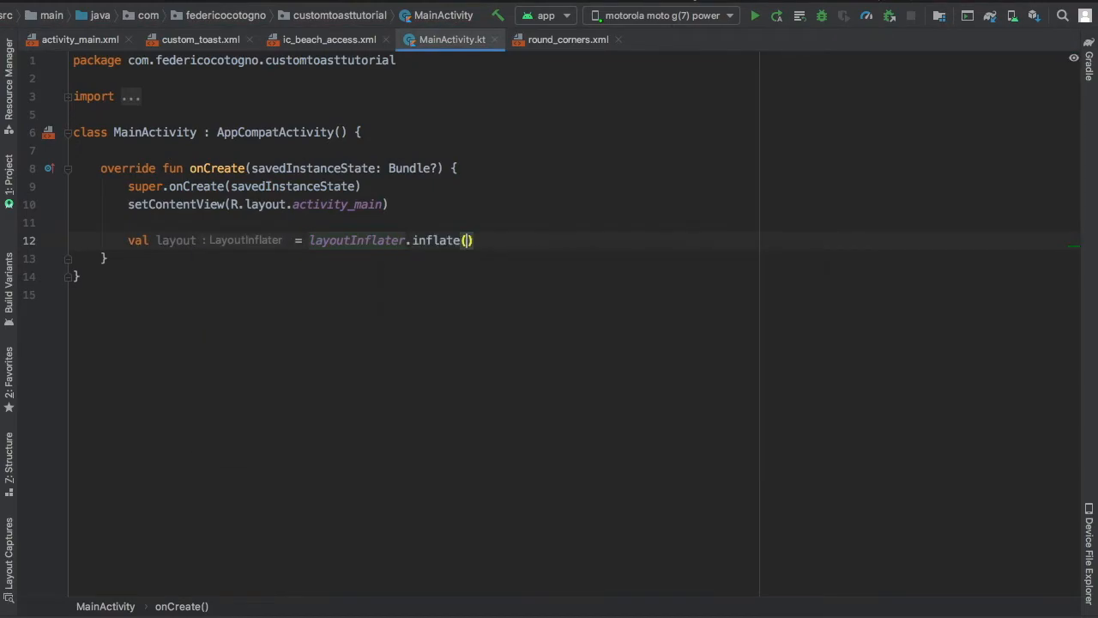
pyautogui.write('R.layout.custom_toast,')
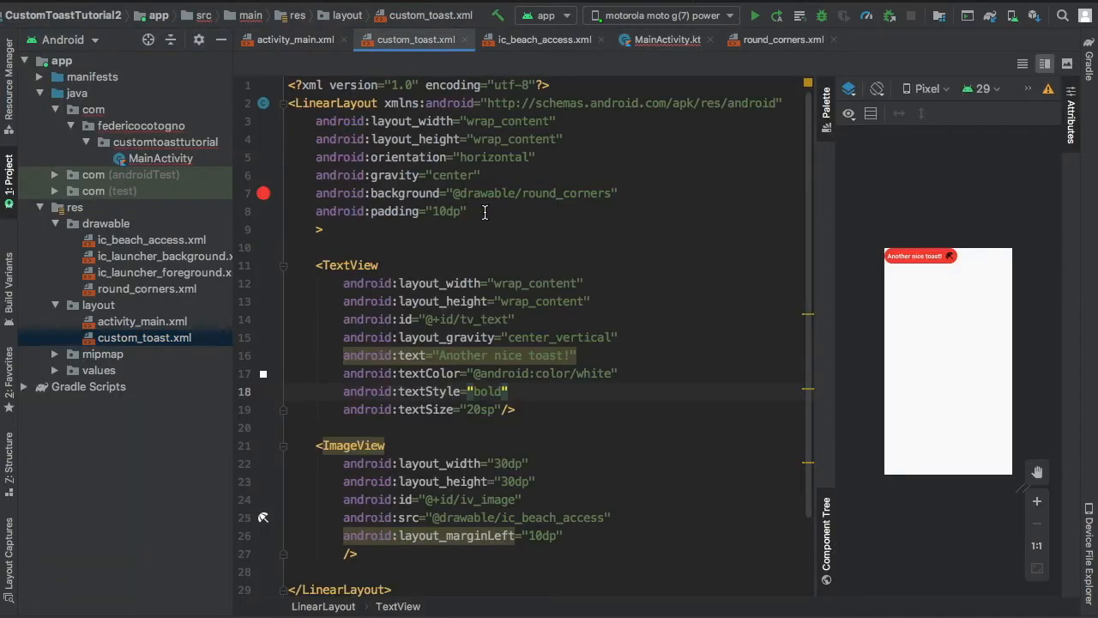
pyautogui.write('android:id="')
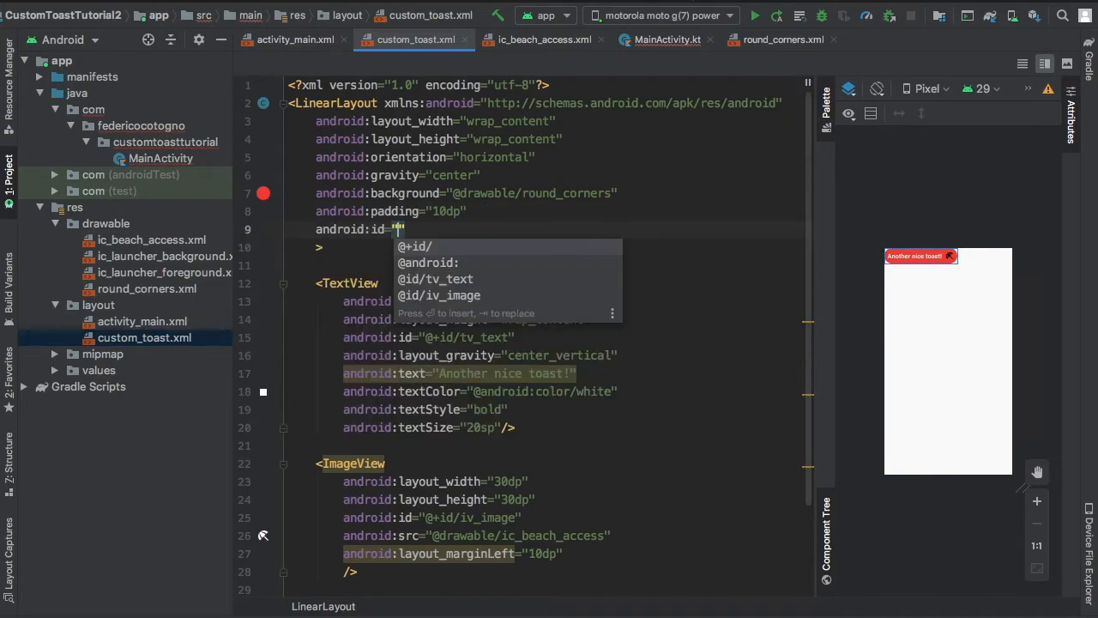
pyautogui.click(668, 39)
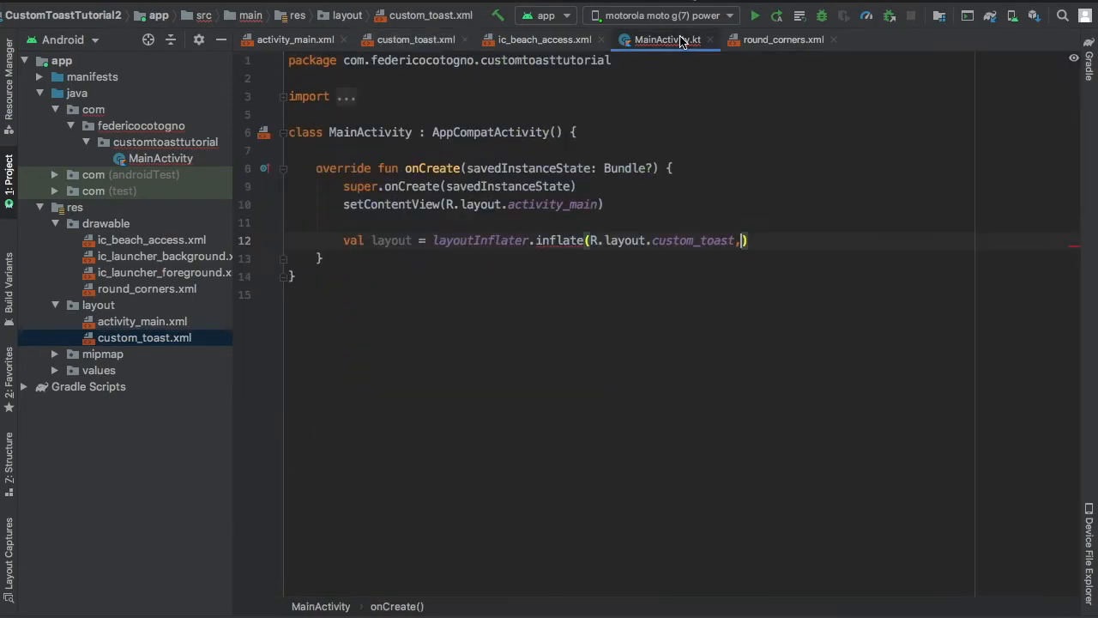
# Step: Finish inflate with ll_wrapper and add constraint_layout.setOnClickListener creating Toast(this).apply
pyautogui.write('ll_wrapper')
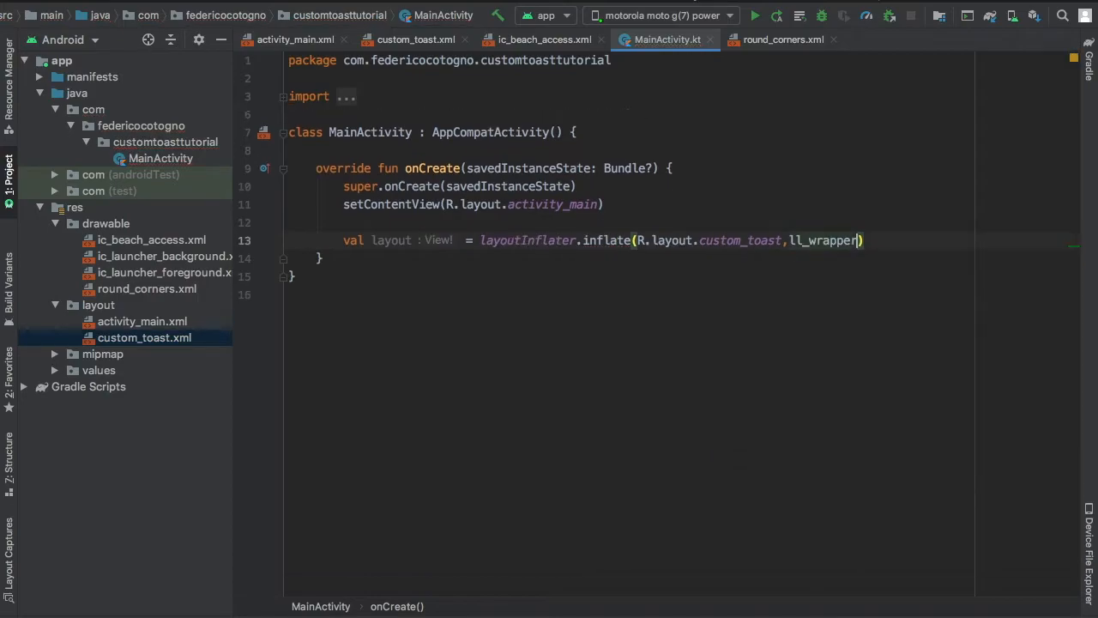
pyautogui.write('constraint_layout')
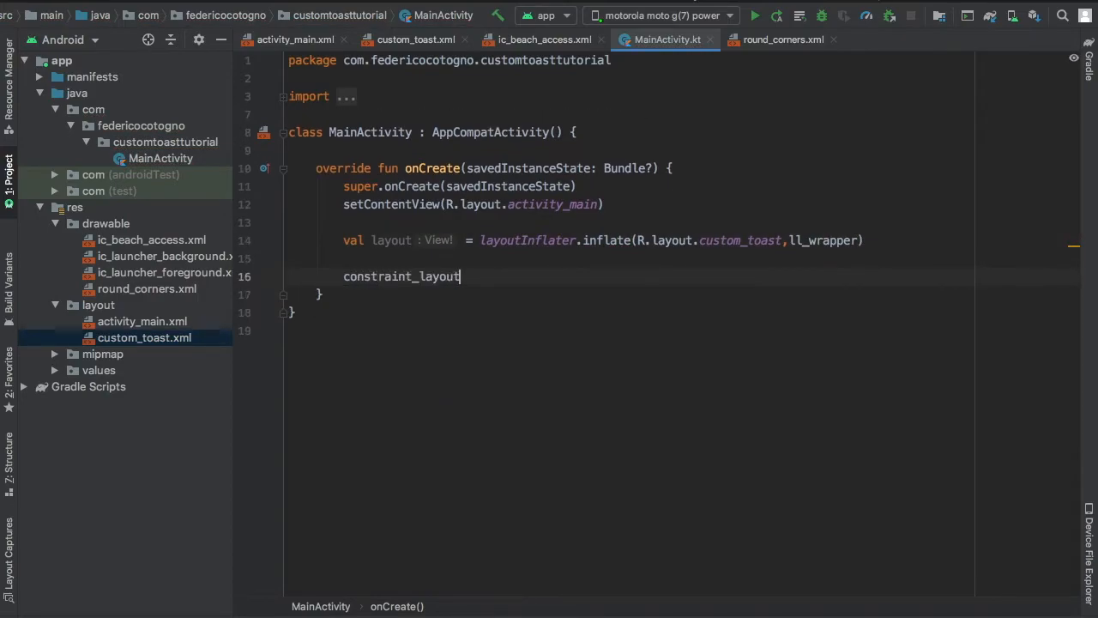
pyautogui.write('.setOnClickListener {')
pyautogui.write('Toas')
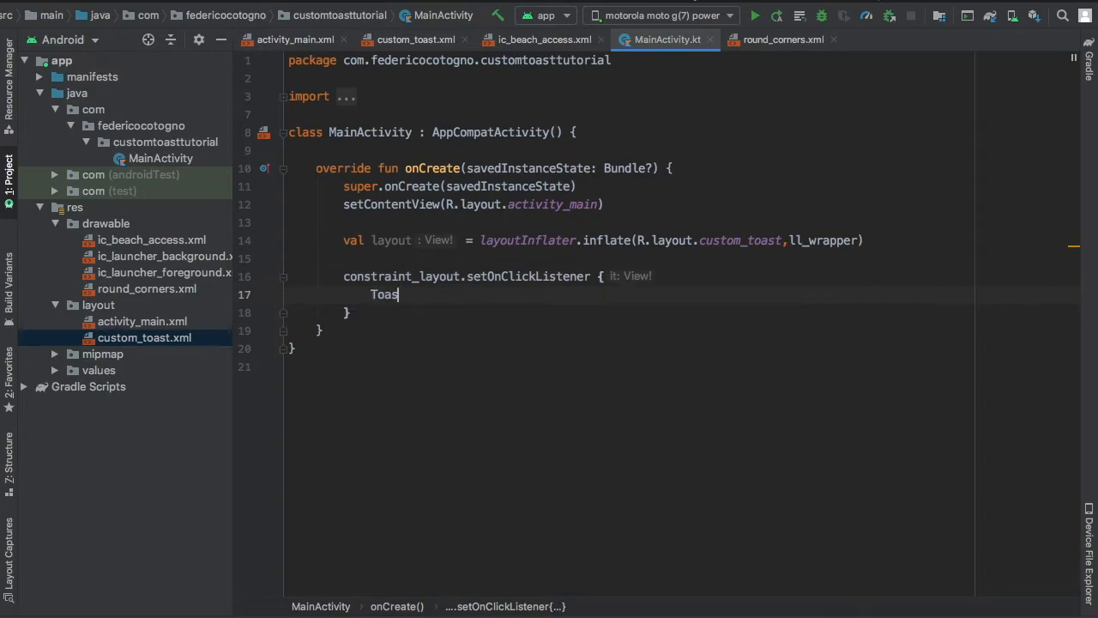
pyautogui.write('t(this).apply{')
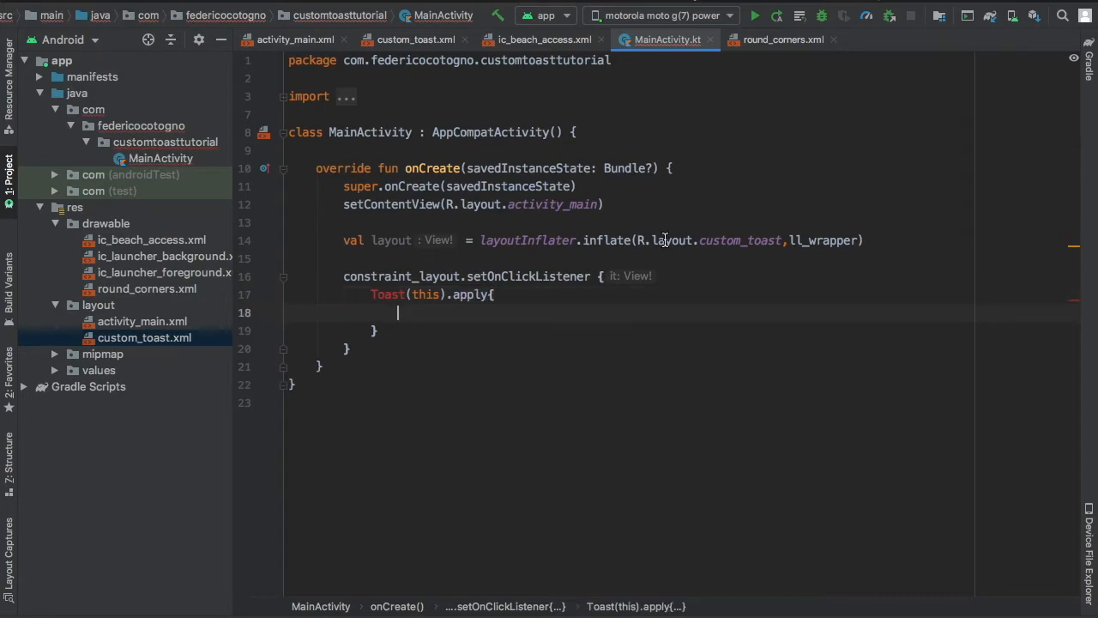
# Step: Set the toast duration, centre gravity and view = layout, then show it
pyautogui.write('dur')
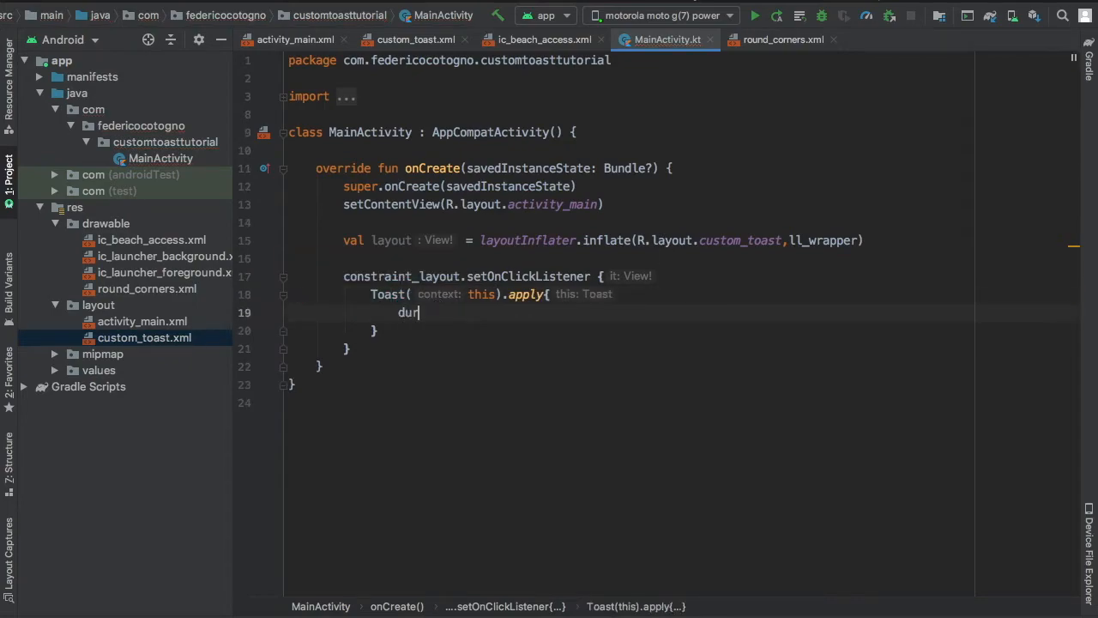
pyautogui.write('ation = Toast.LENGTH_SHORT')
pyautogui.write('setGravity(')
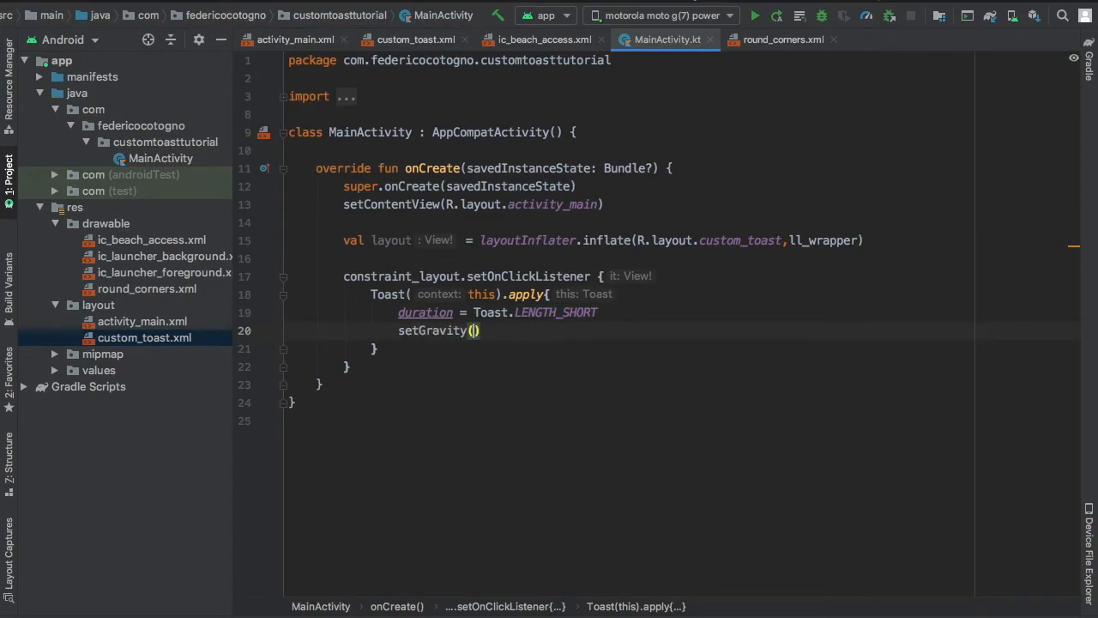
pyautogui.write('Gravity.CENTER, 0, 0')
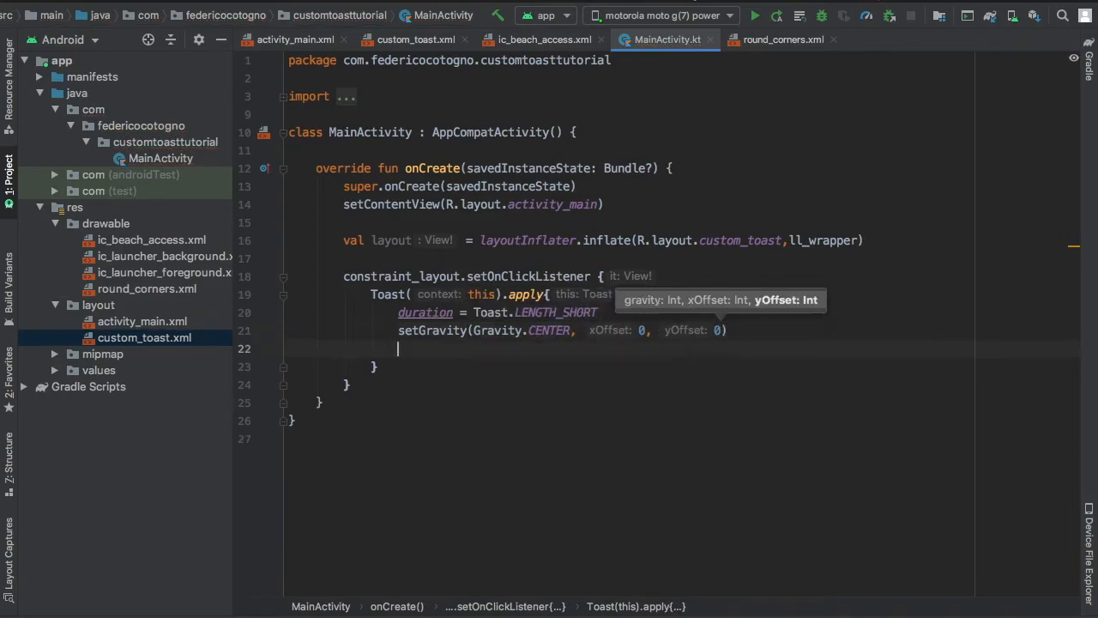
pyautogui.write('view = layout')
pyautogui.click(628, 365)
pyautogui.write('.show')
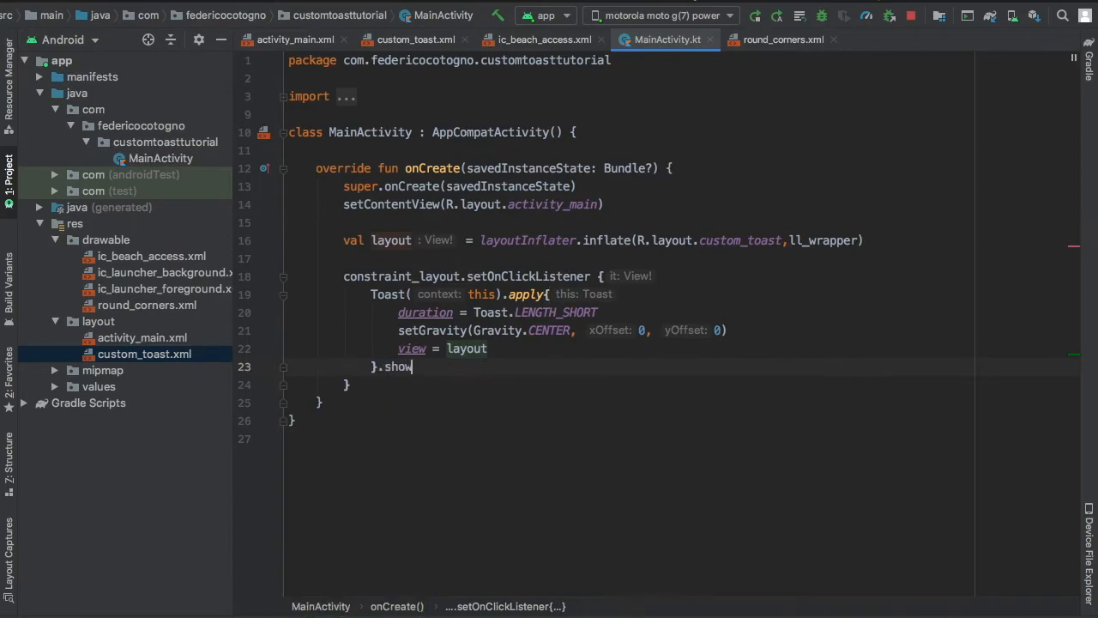
pyautogui.write('()')
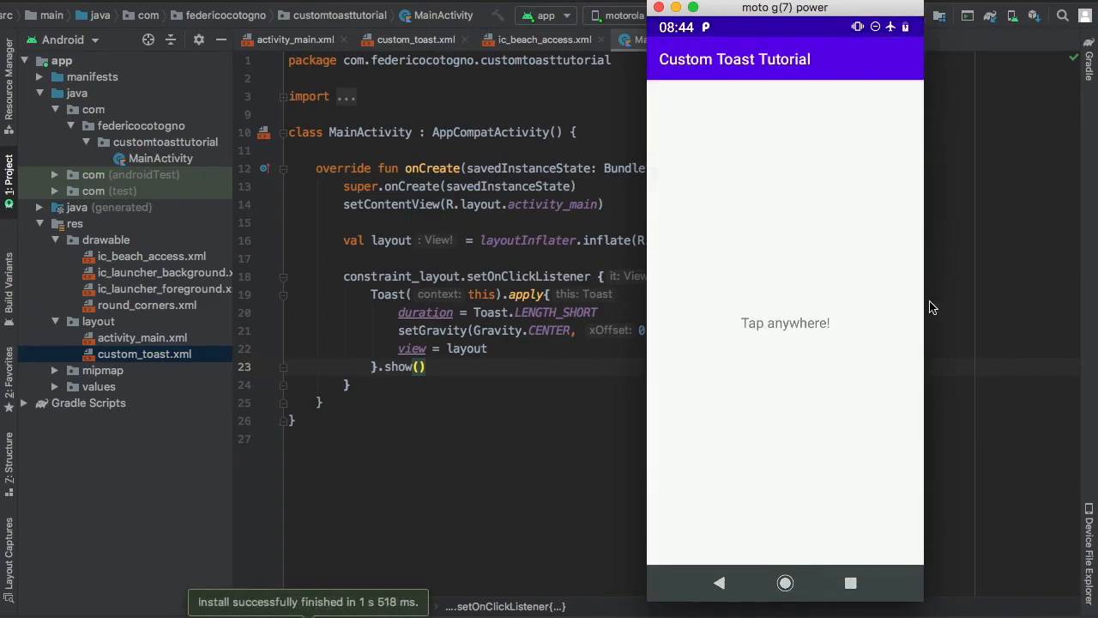
# Step: Tap the running app's screen to pop up the red 'Another nice toast!' toast
pyautogui.click(786, 322)
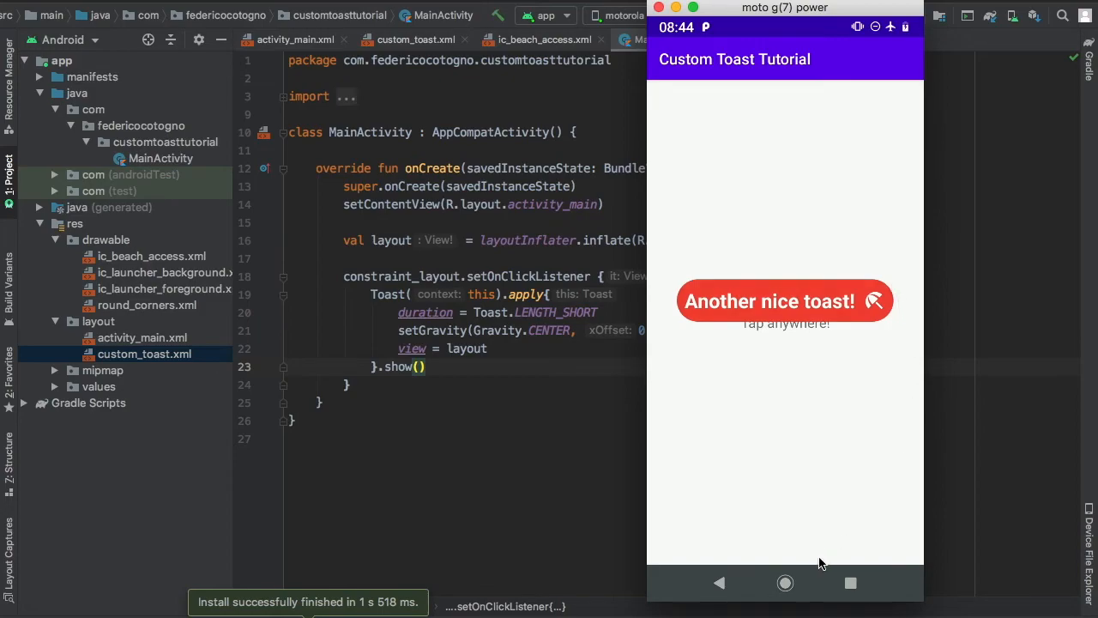
pyautogui.moveTo(758, 453)
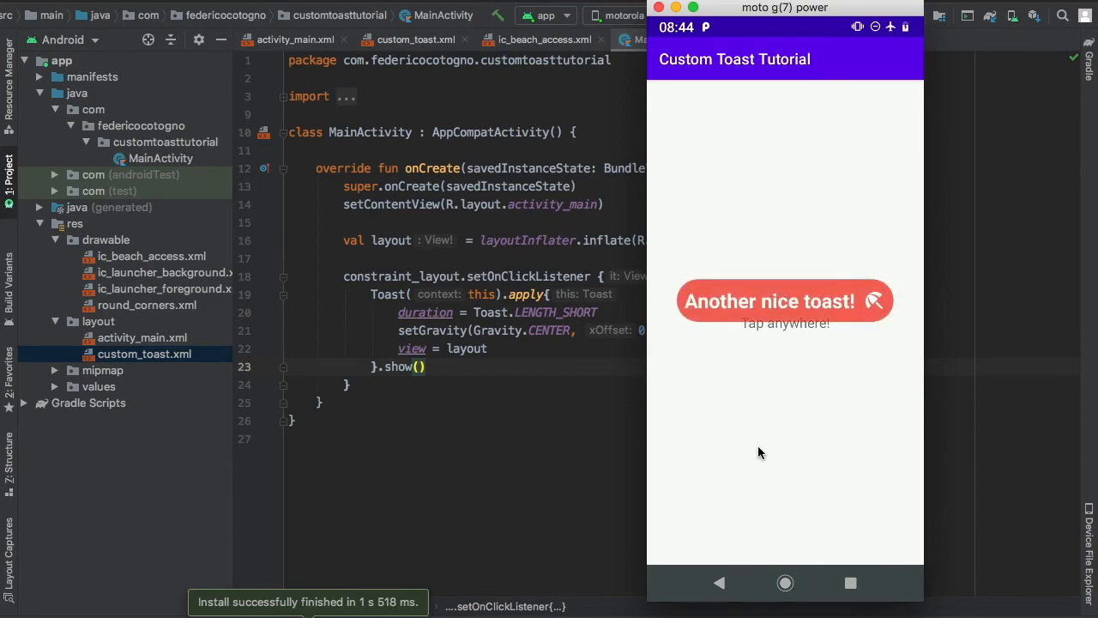